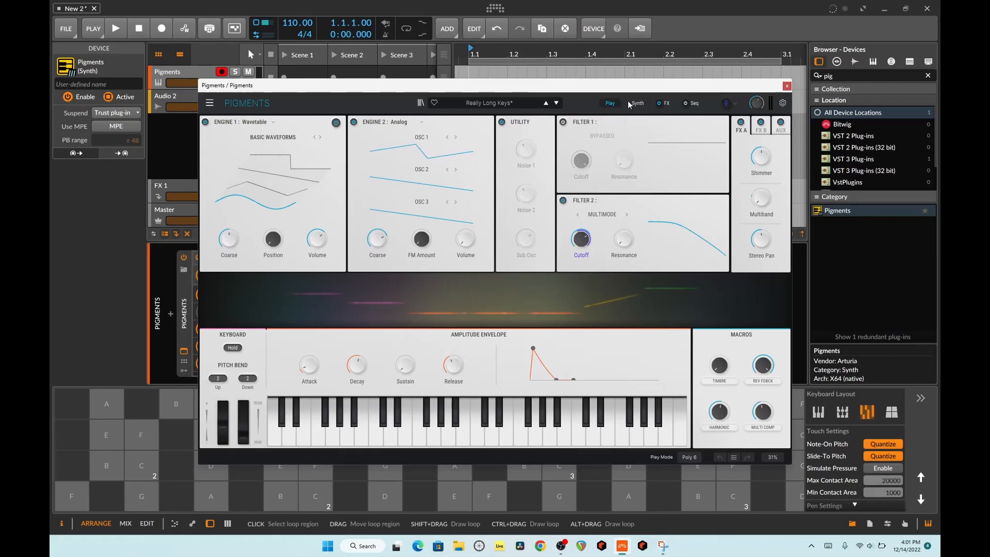
# In the Synth view, set Filter 2's type to MS-20, then show the preset browser
pyautogui.click(638, 103)
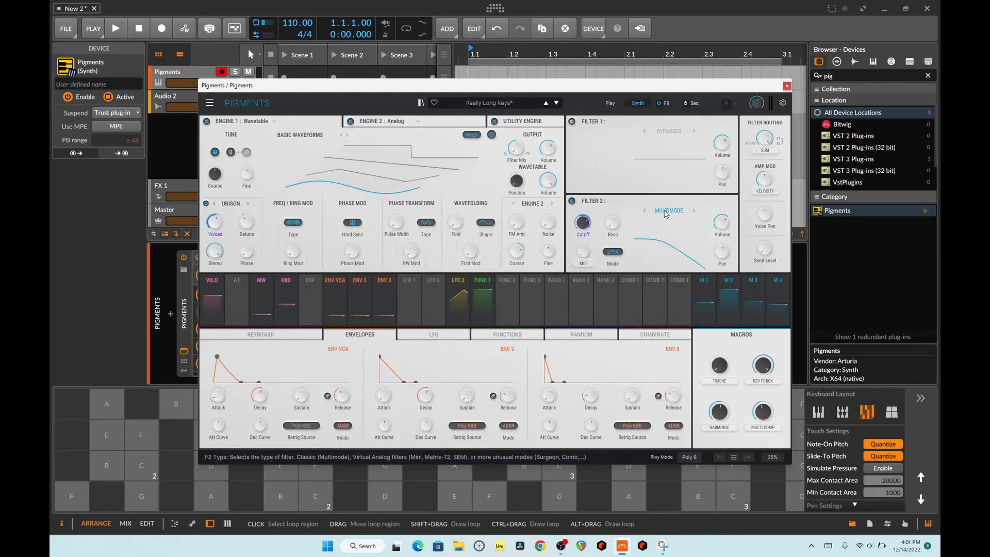
pyautogui.click(669, 211)
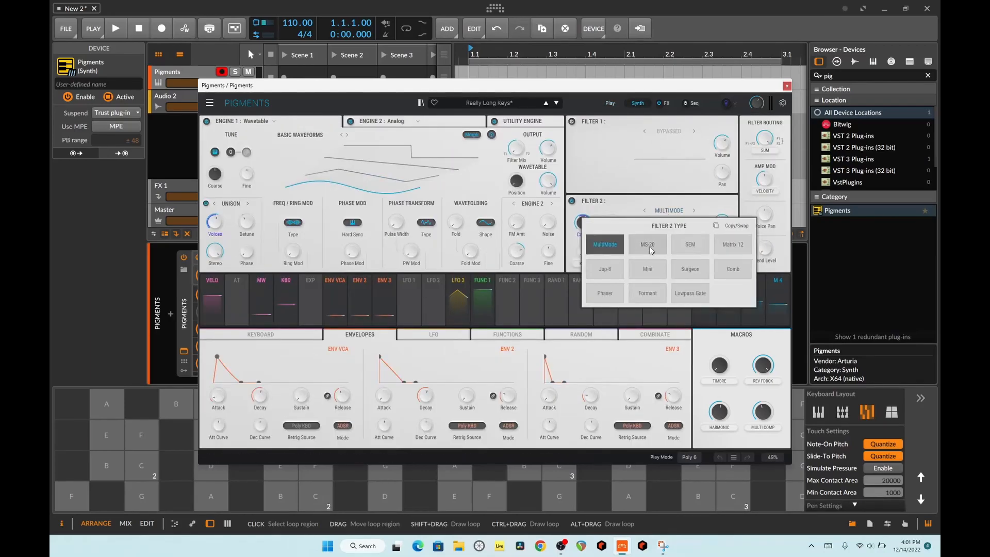
pyautogui.click(647, 244)
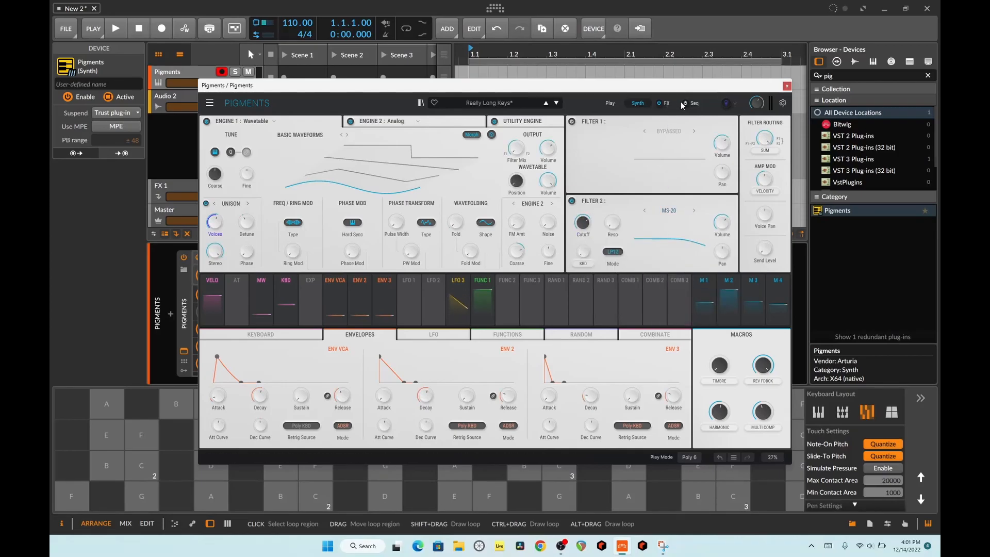
pyautogui.click(666, 103)
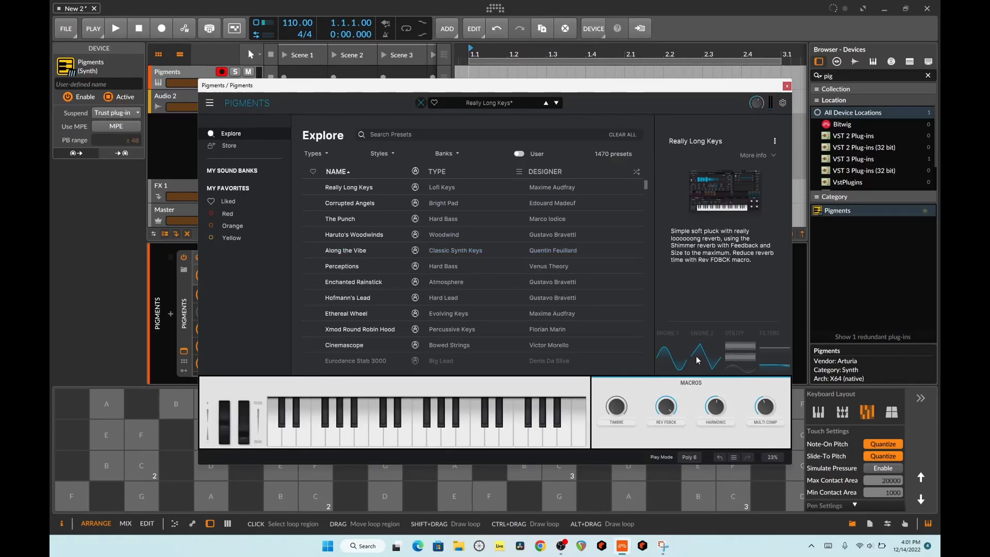
# Filter the preset browser to the Pigments 3.5 sound bank
pyautogui.click(349, 202)
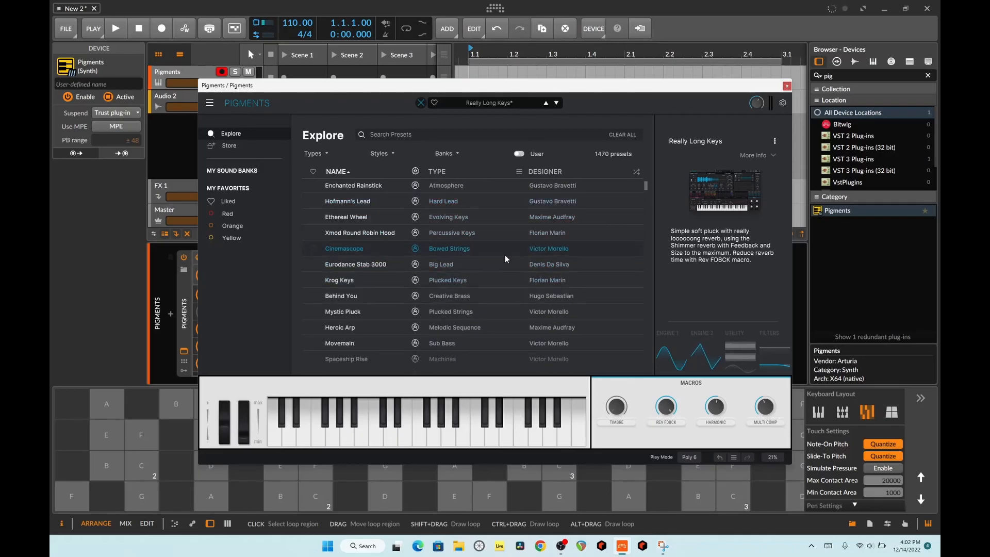
pyautogui.scroll(-3)
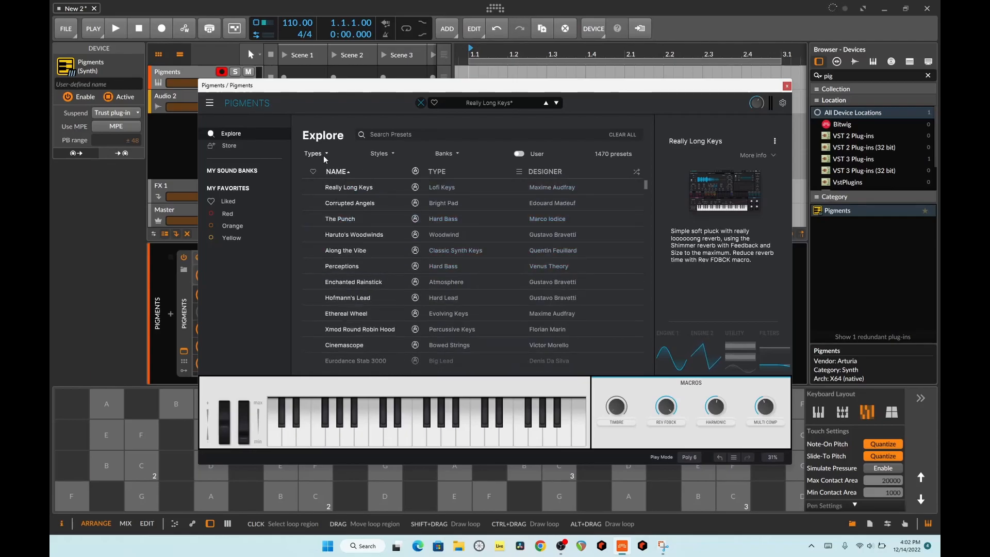
pyautogui.click(313, 154)
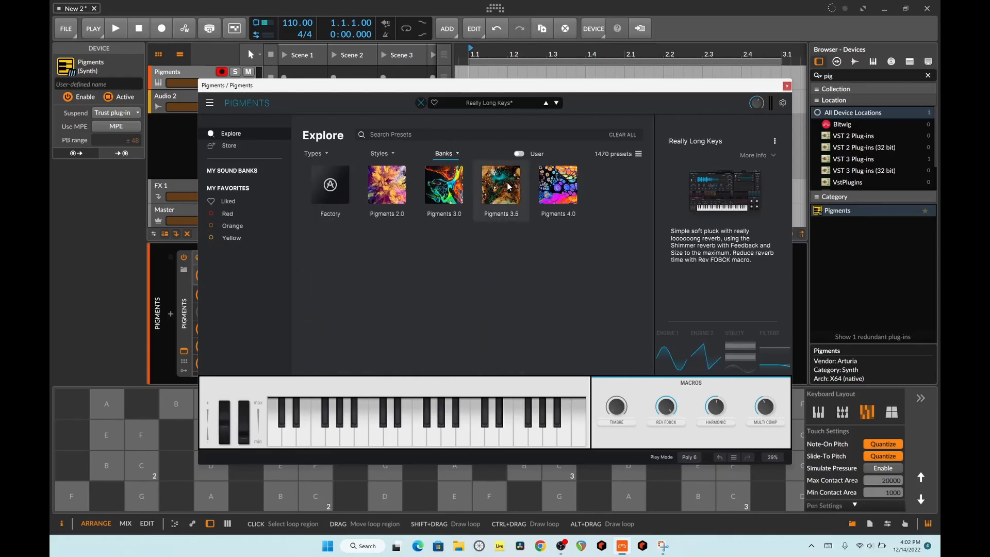
pyautogui.click(501, 185)
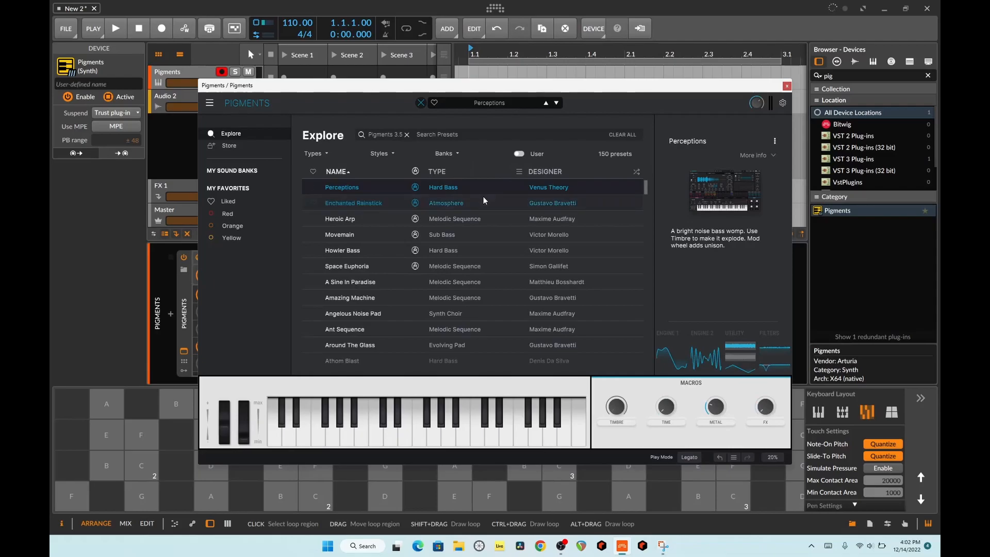
pyautogui.moveTo(498, 266)
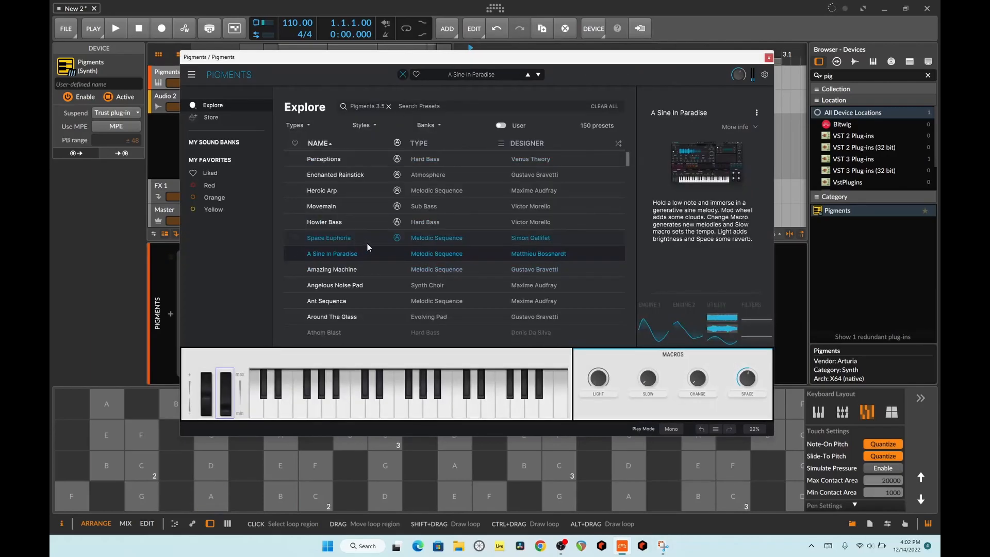
# Load Enchanted Rainstick and scroll through the Pigments 3.5 presets
pyautogui.click(335, 175)
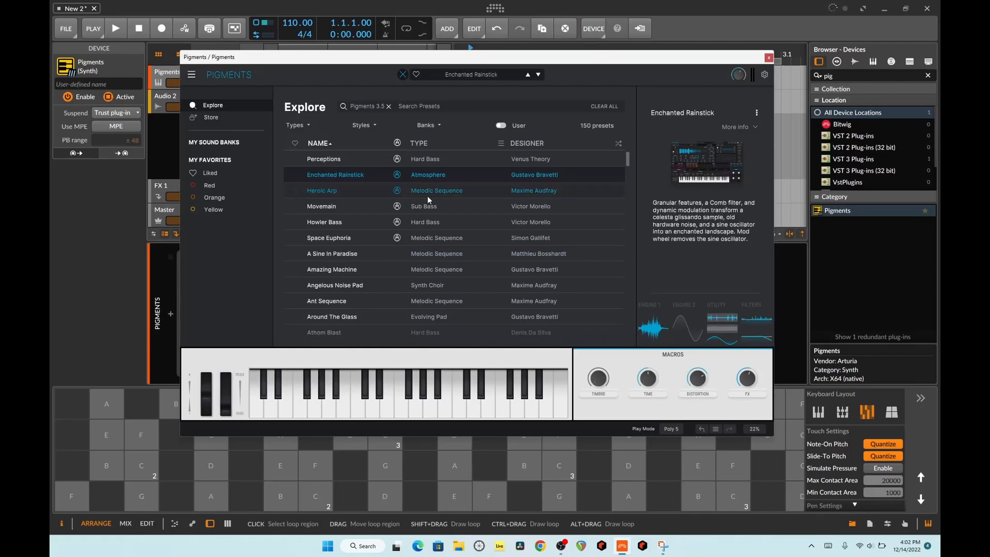
pyautogui.scroll(-3)
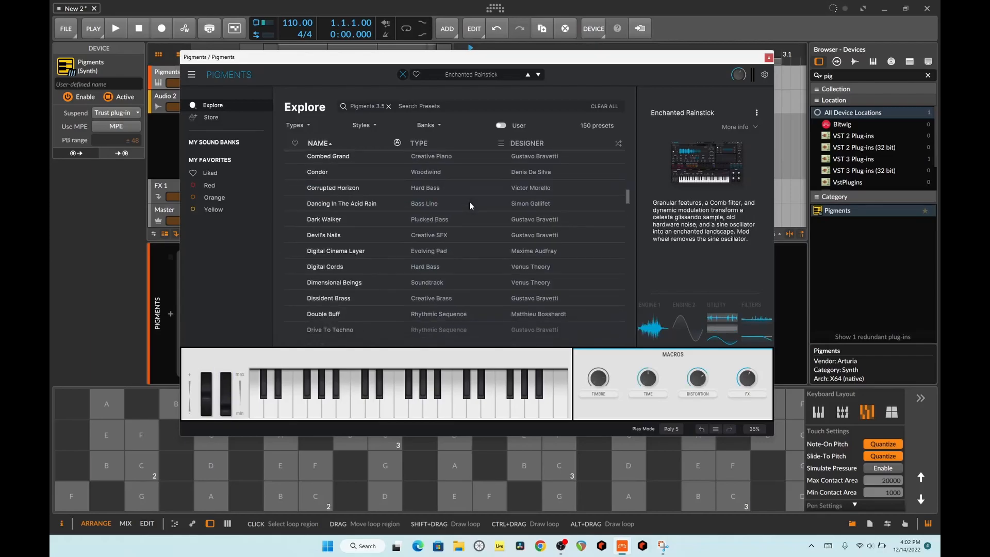
pyautogui.scroll(-3)
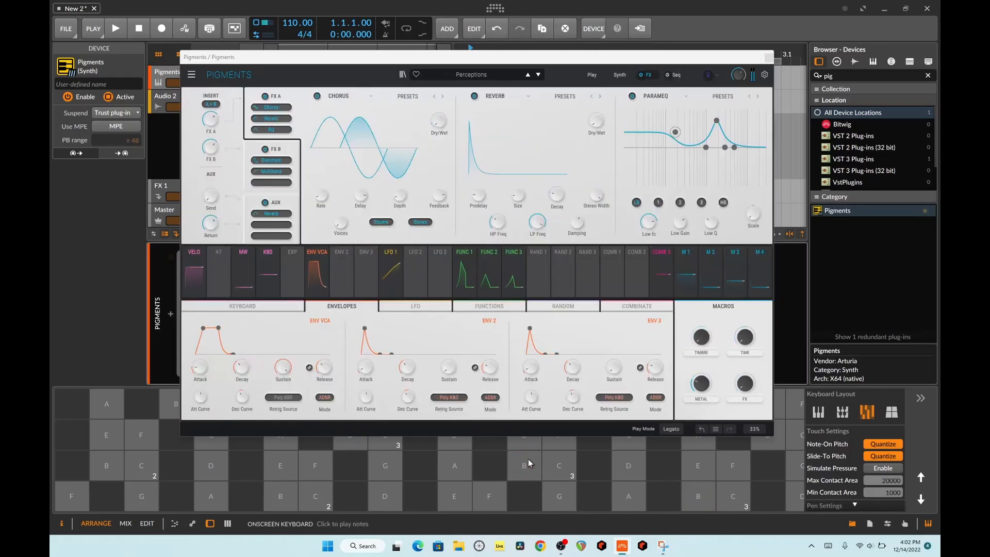
# Reopen the preset browser with the Pigments 3.5 tag cleared, listing all 1470 presets
pyautogui.click(526, 466)
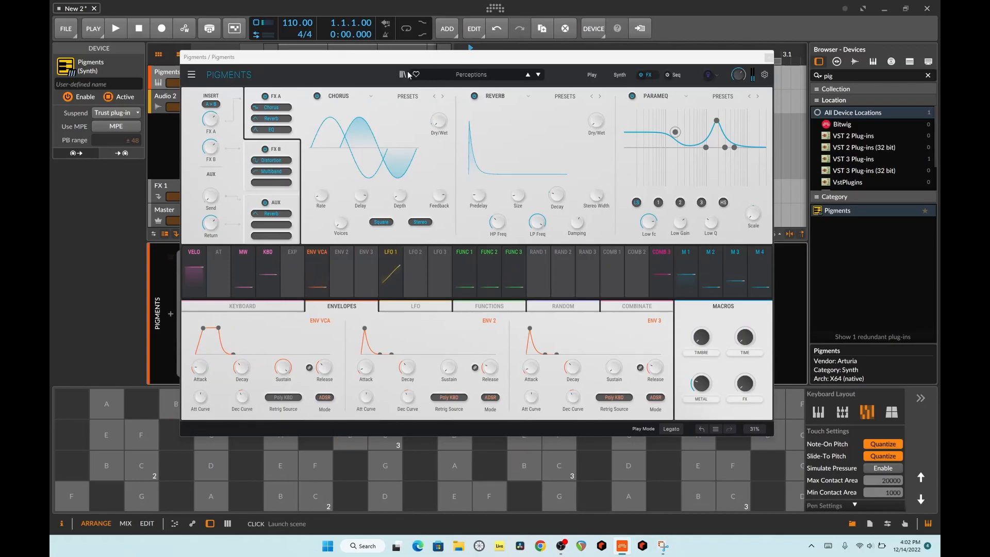
pyautogui.click(404, 75)
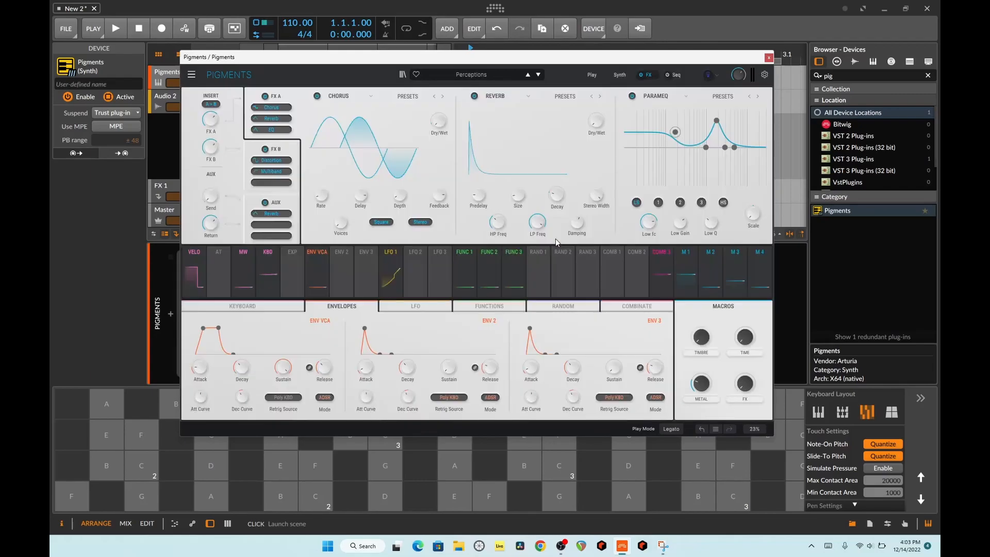
pyautogui.click(455, 466)
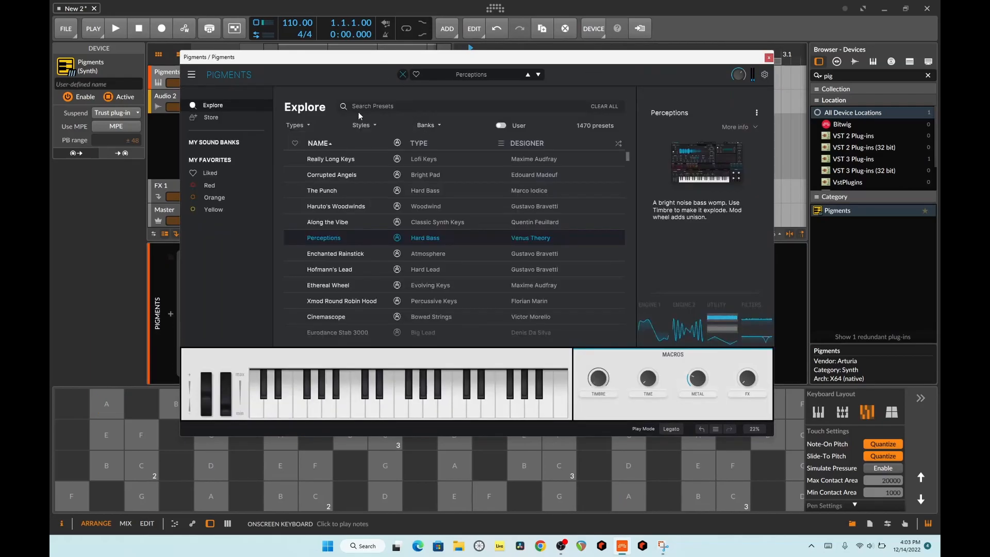
# Show the Factory, Pigments 2.0, 3.0, 3.5 and 4.0 bank covers
pyautogui.click(427, 125)
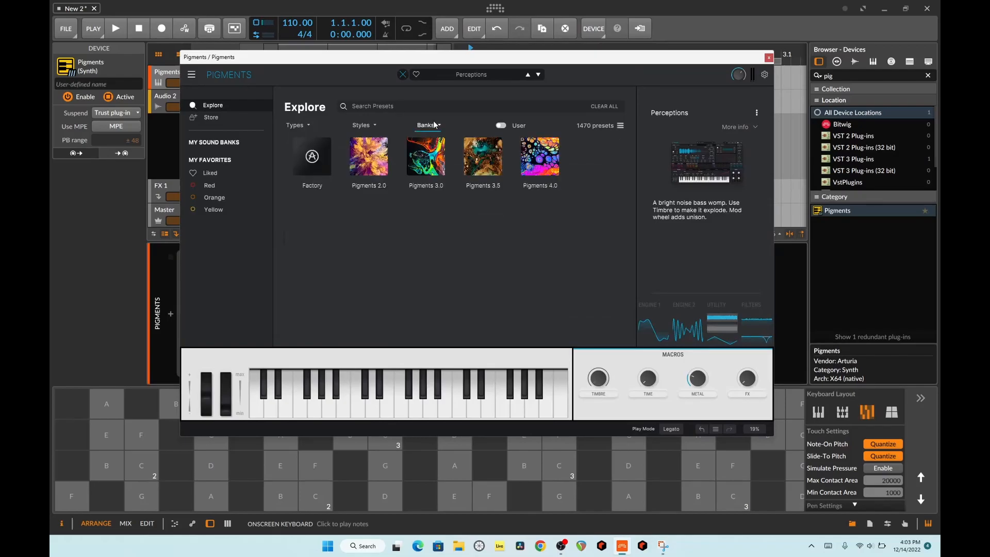
pyautogui.click(540, 157)
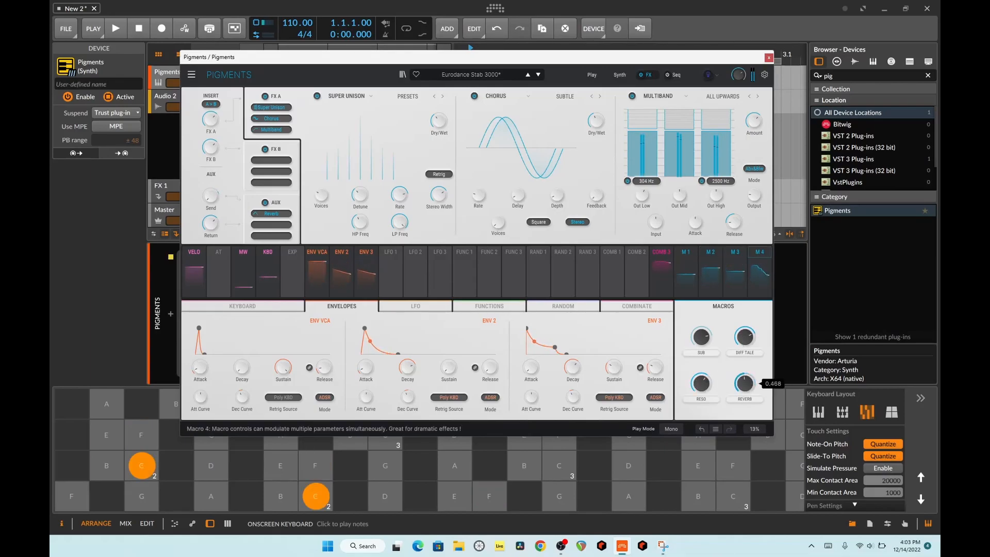
pyautogui.moveTo(587, 258)
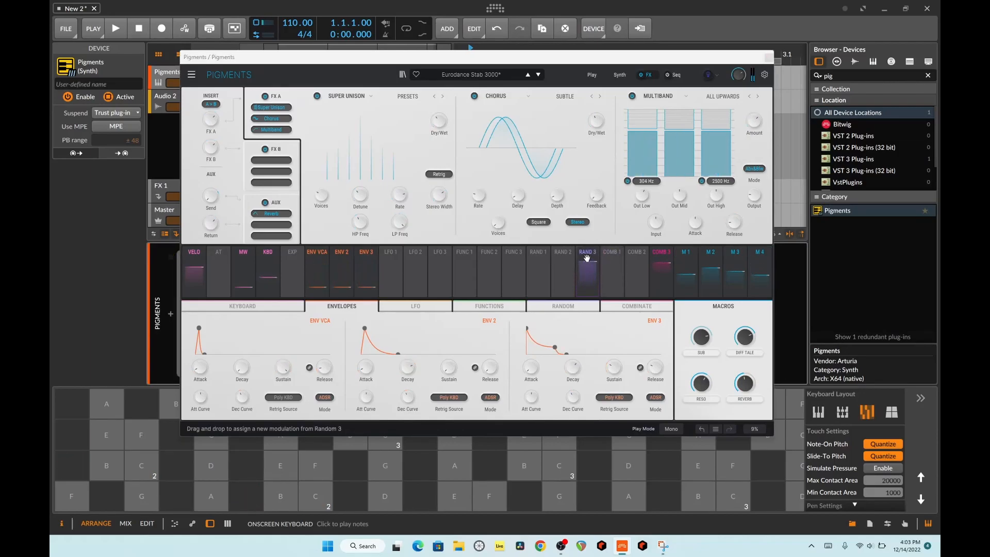
# Go to the Synth page and open Engine 1's type chooser (Analog, Wavetable, Sample, Harmonic)
pyautogui.click(587, 270)
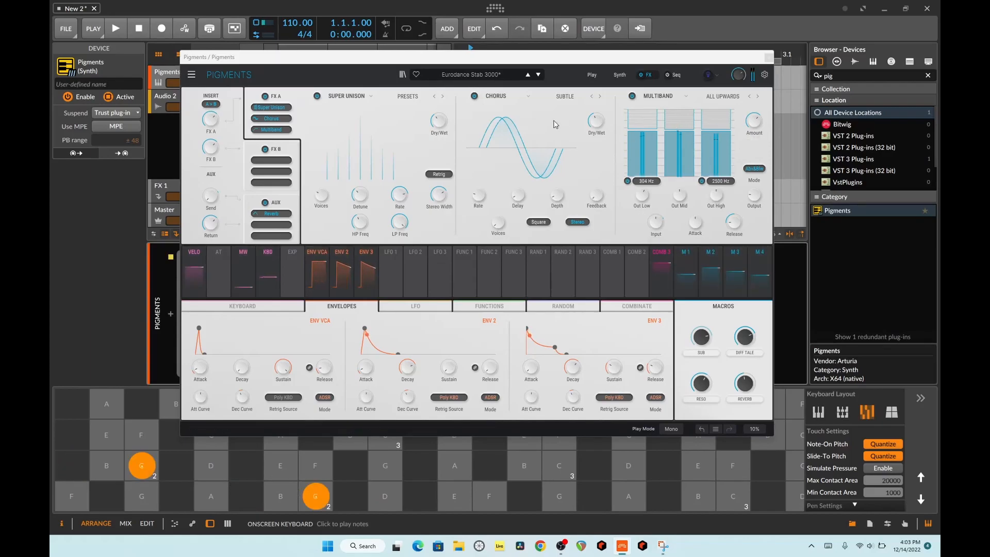
pyautogui.click(619, 75)
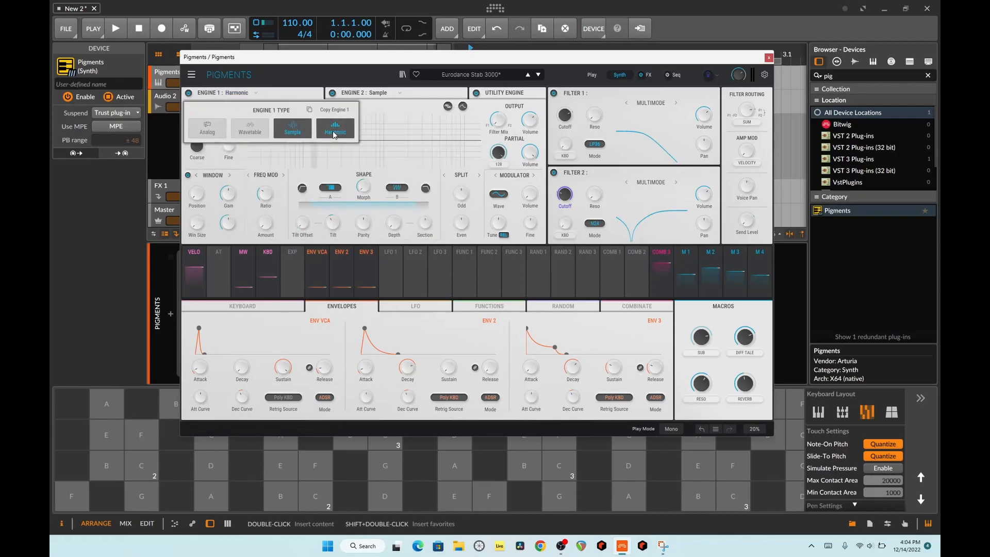
# Keep Harmonic for Engine 1, modulate it from Engine 2, adjust coarse pitch and swap samples
pyautogui.click(489, 306)
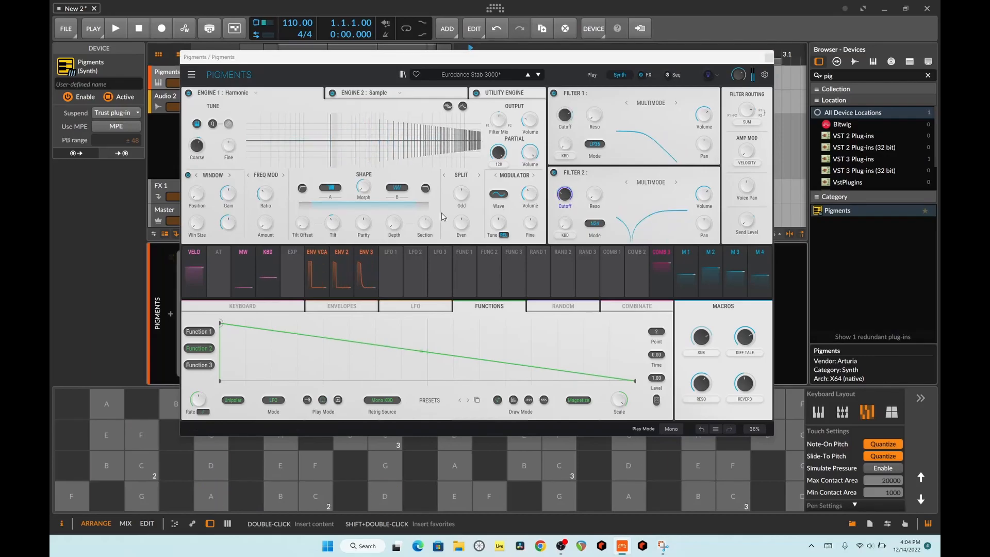
pyautogui.click(514, 175)
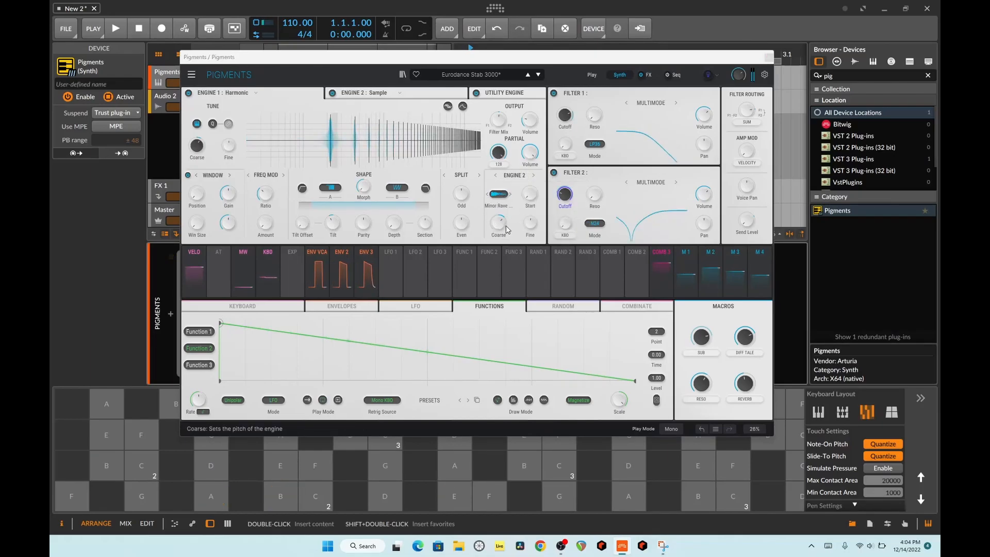
pyautogui.moveTo(498, 223); pyautogui.dragTo(498, 217)
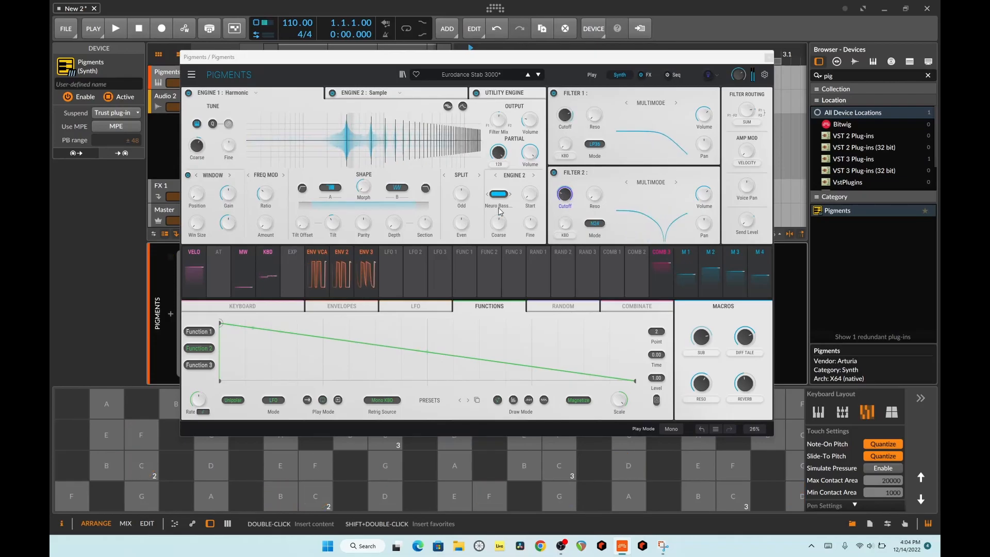
pyautogui.click(499, 195)
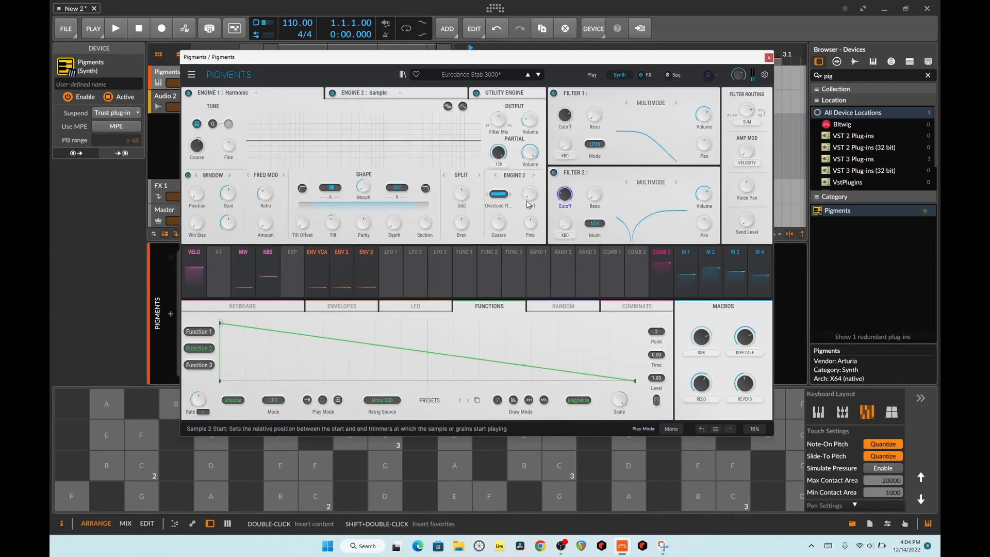
pyautogui.click(142, 466)
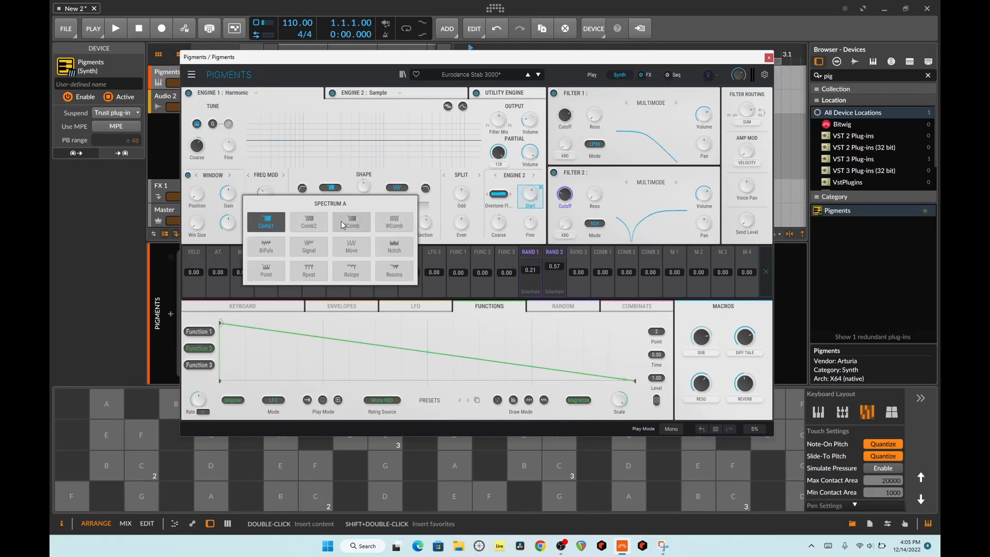
# Pick Comb1 in the Spectrum A list to close the shape choices
pyautogui.click(351, 222)
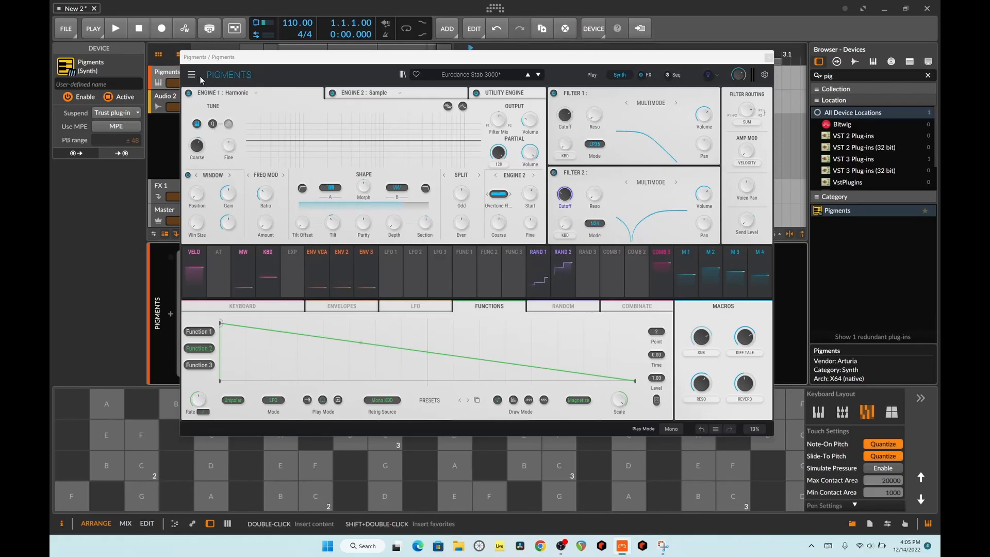
# Open the Pigments main menu with its save, import, export, resize and theme options
pyautogui.click(192, 74)
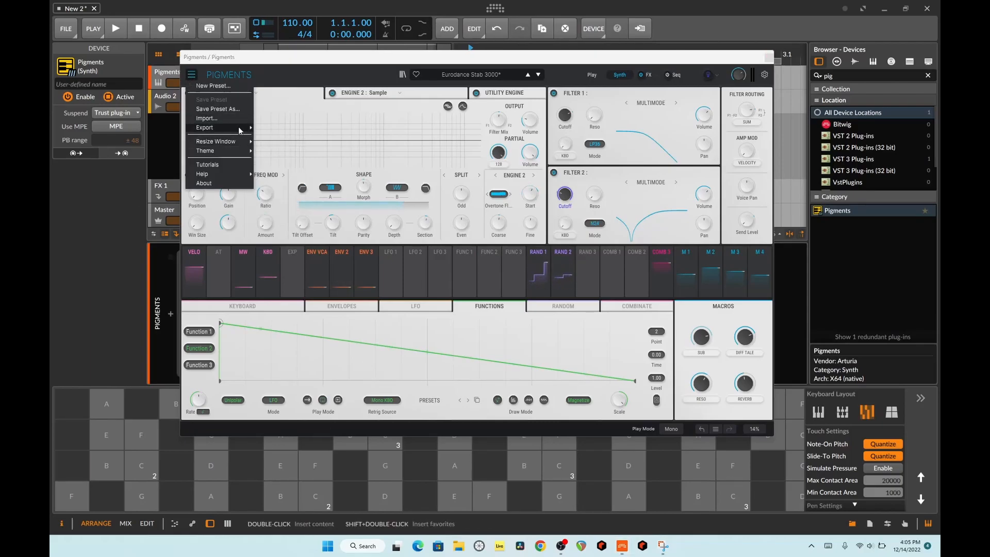
pyautogui.moveTo(221, 151)
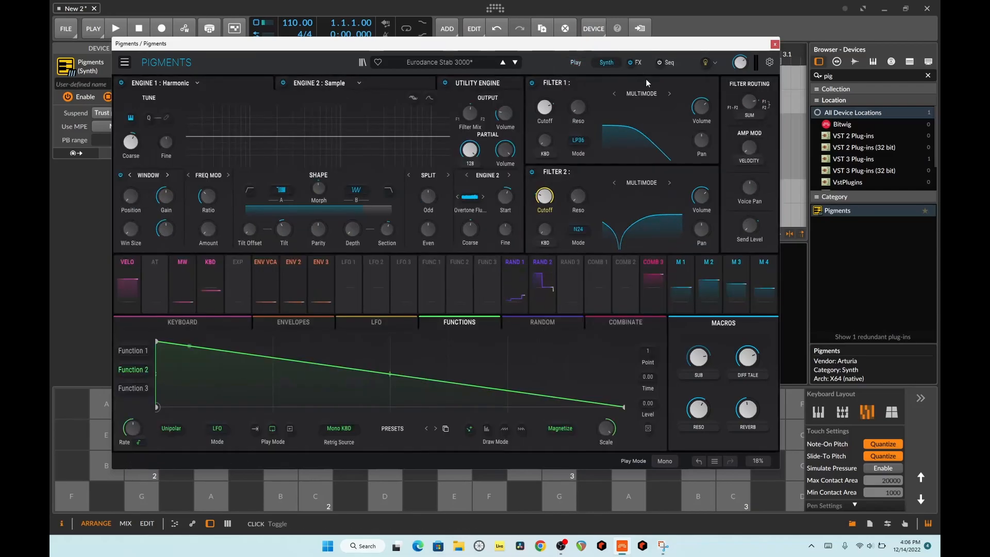
# Show the browser's sound banks, turn the Reverb macro to zero, and load Krog Keys
pyautogui.click(438, 62)
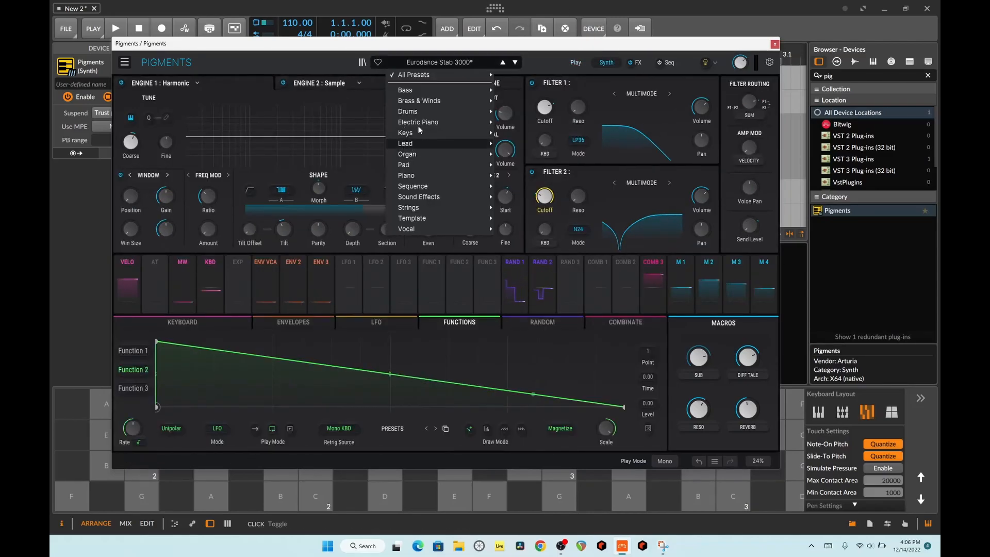
pyautogui.click(405, 91)
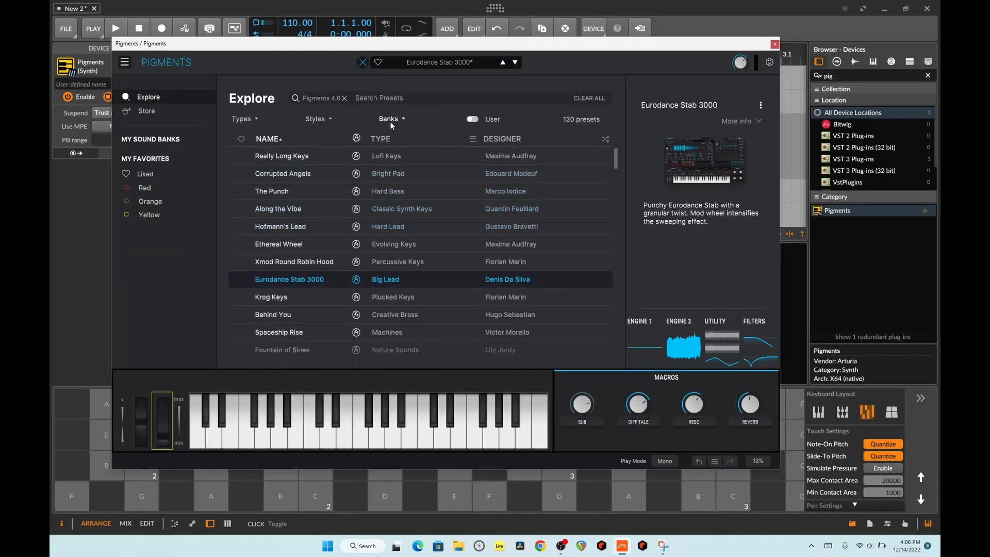
pyautogui.click(389, 119)
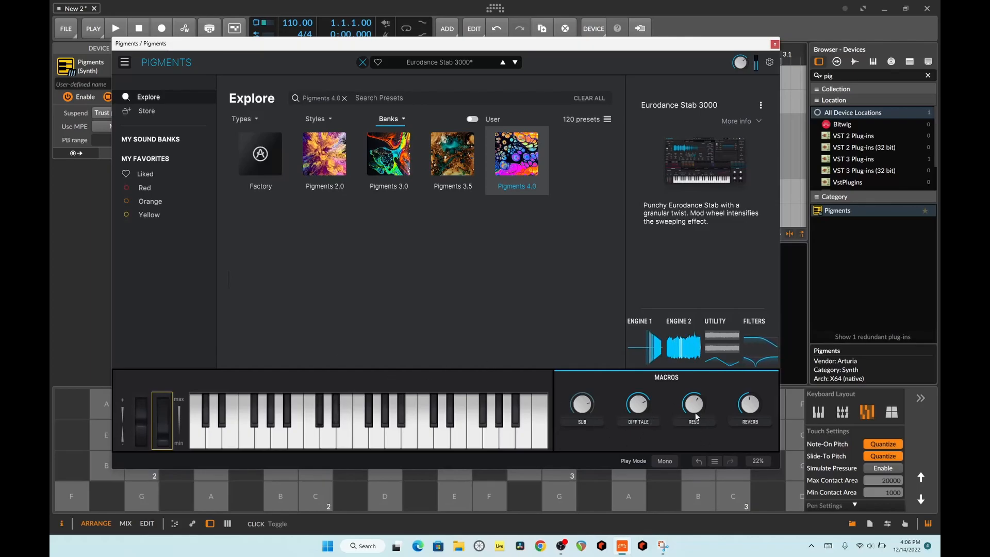
pyautogui.moveTo(693, 405); pyautogui.dragTo(692, 411)
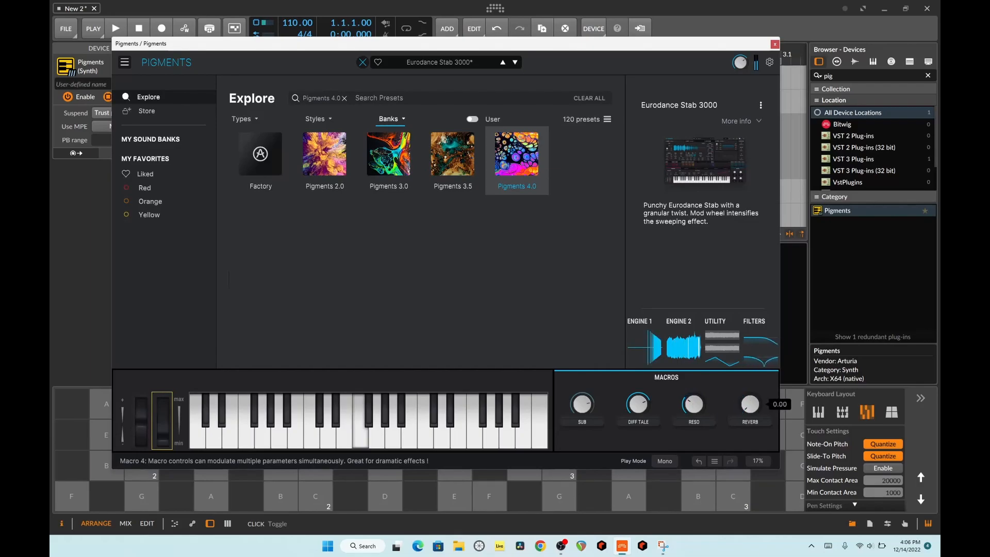
pyautogui.click(515, 62)
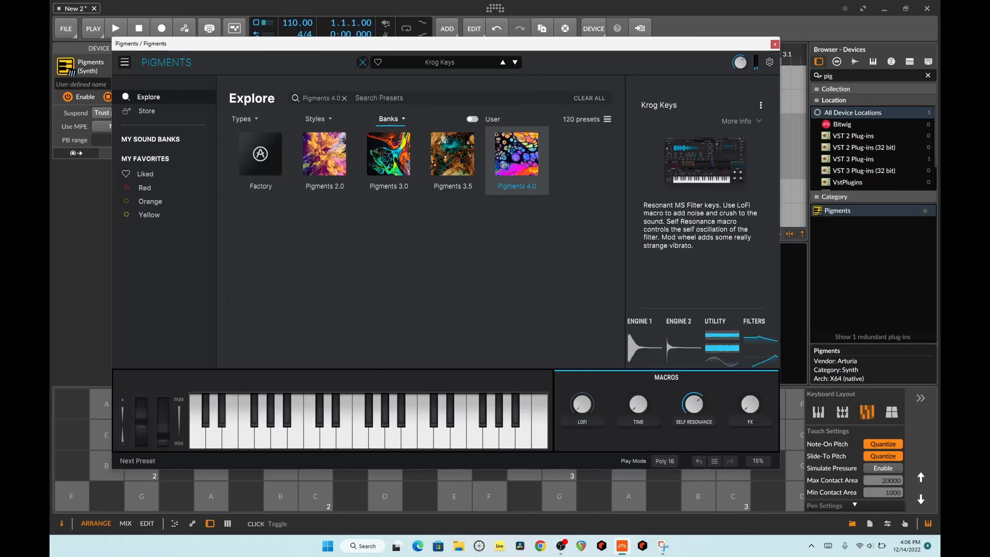